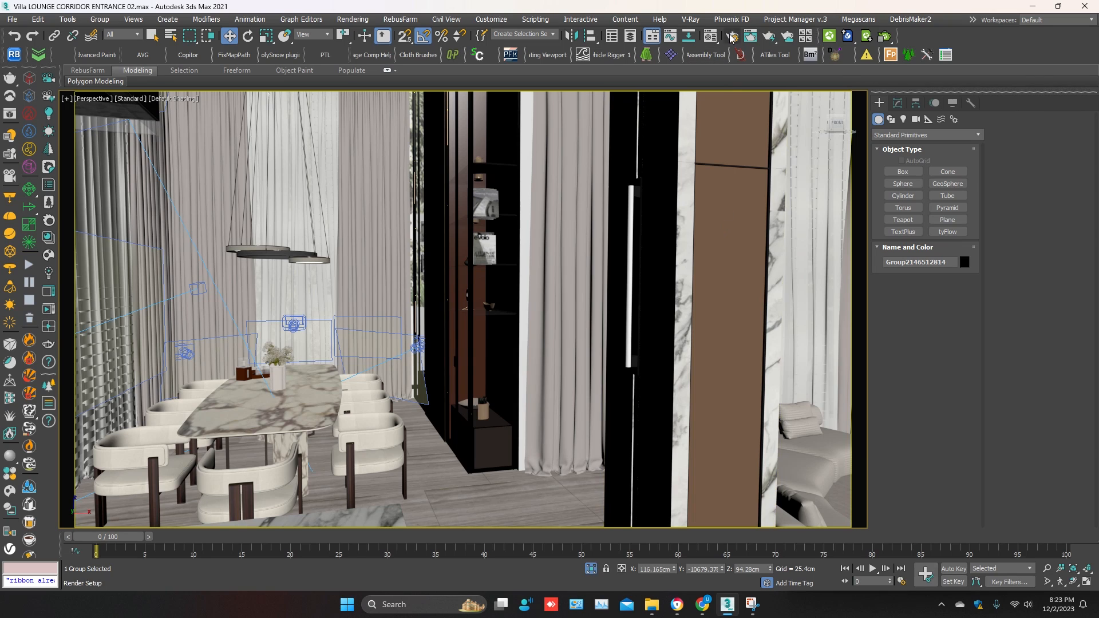
Open Render Setup, preview the lounge with Corona Start Interactive, then close the VFB
left_click(730, 36)
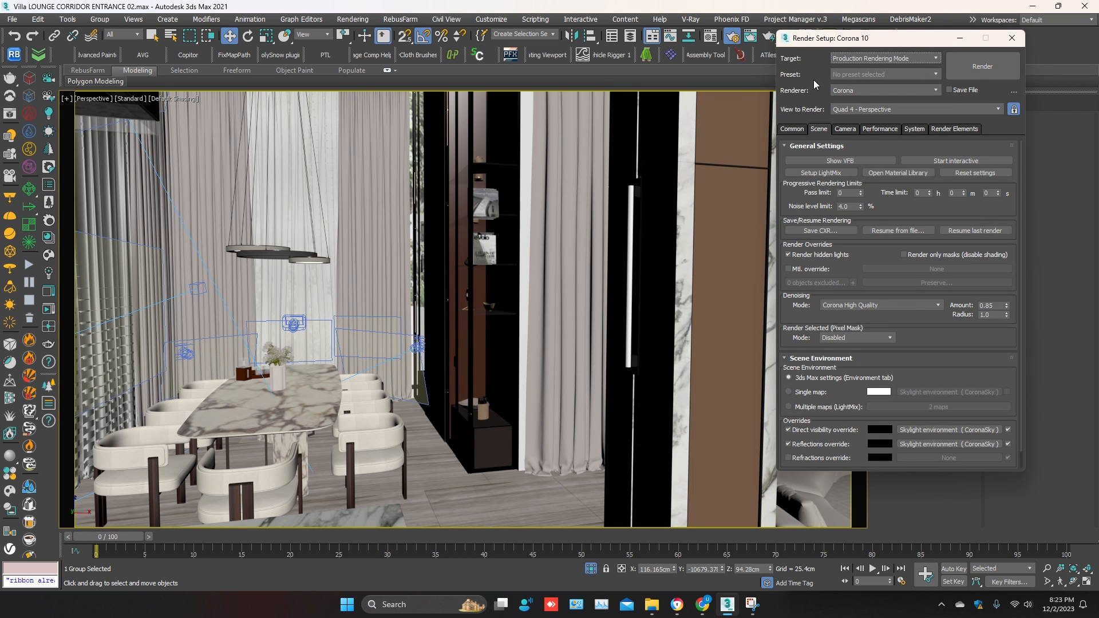
mouse_move(50, 309)
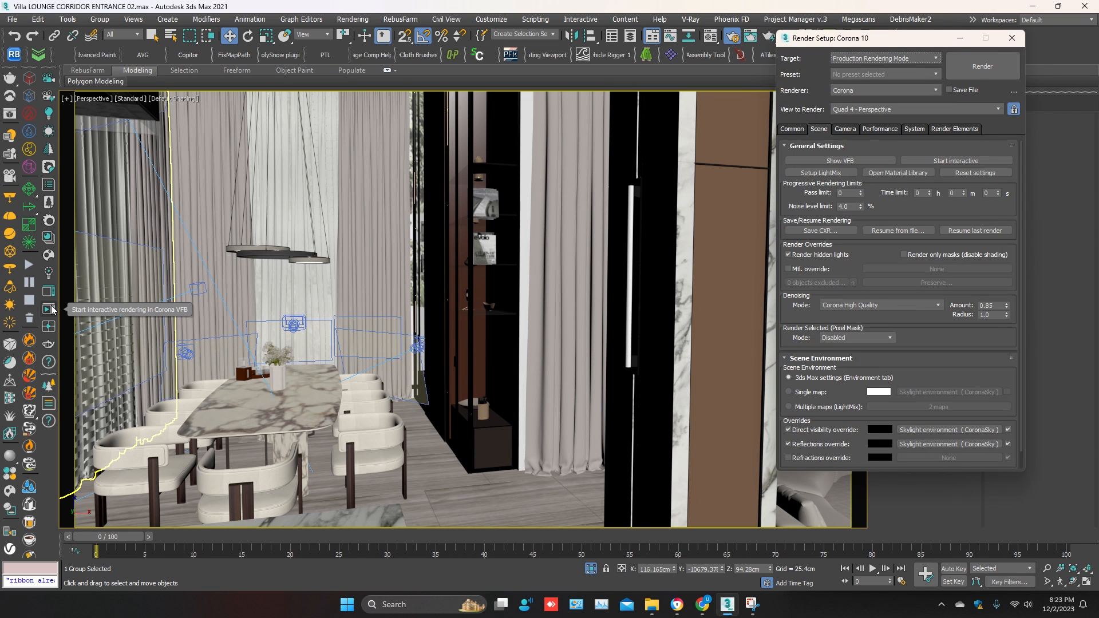
left_click(49, 308)
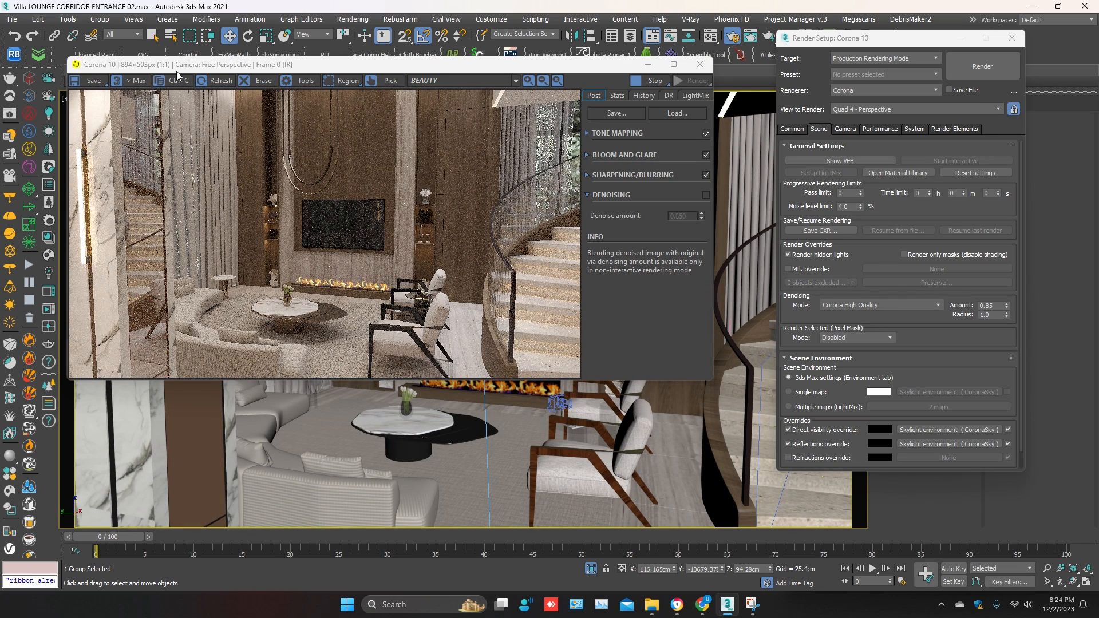
left_click(699, 63)
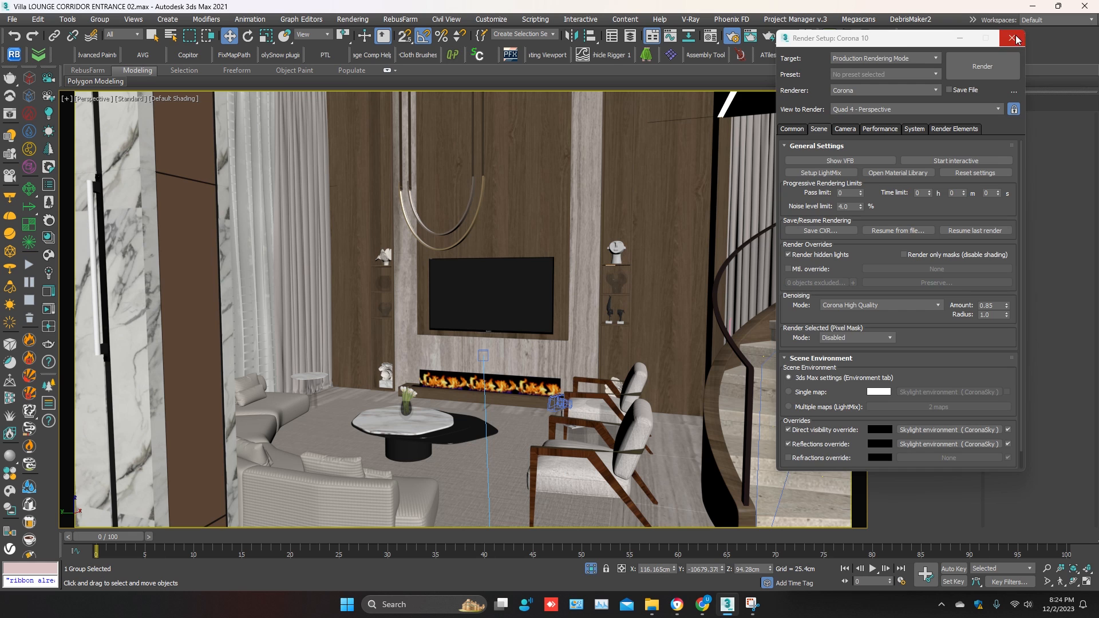
Close Render Setup and glance at the V-Ray menu's Converters without choosing anything
left_click(1014, 38)
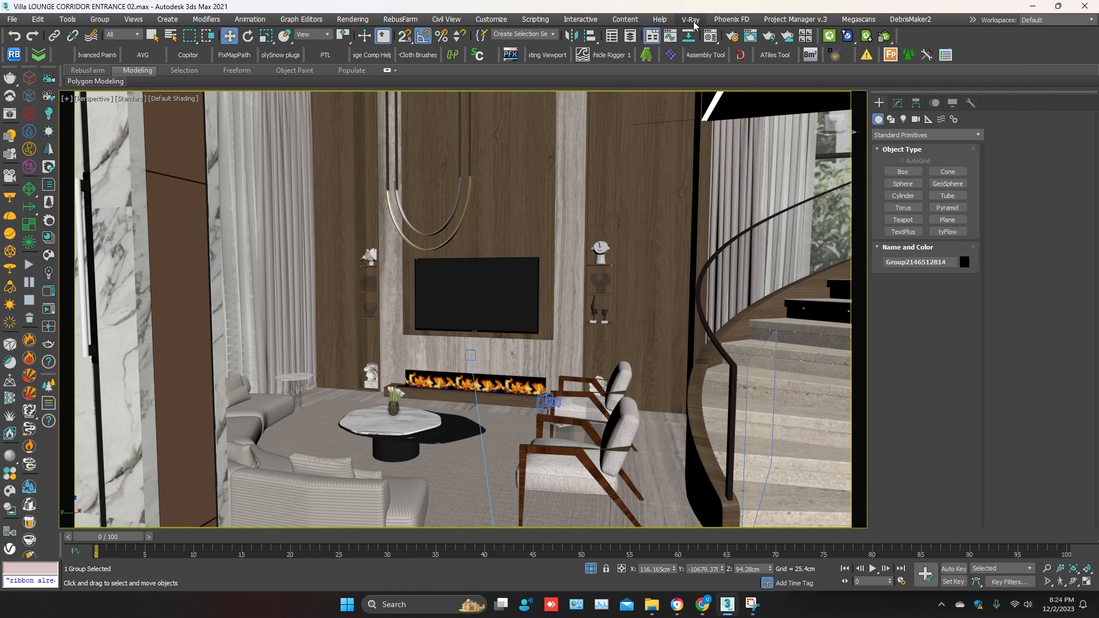
left_click(689, 18)
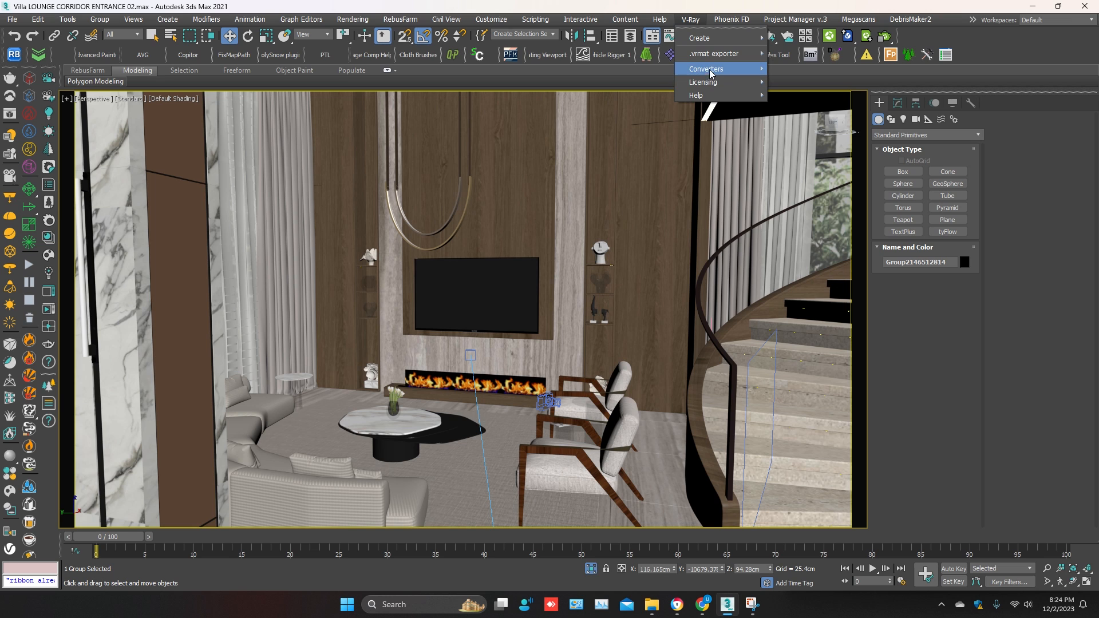
left_click(689, 19)
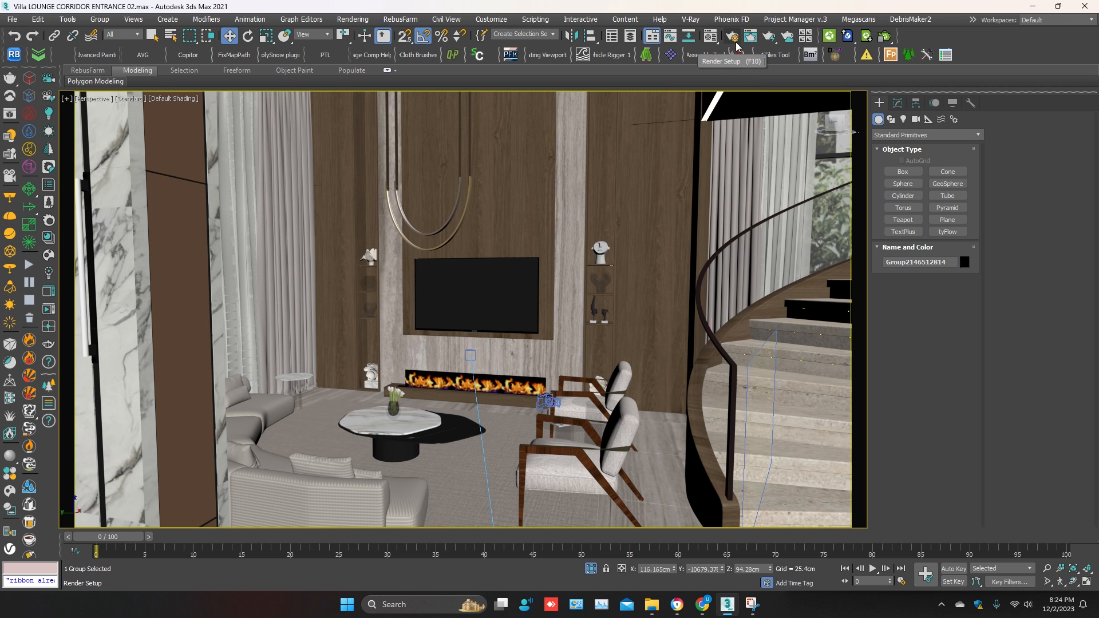
Set the production renderer to V-Ray 6 in Render Setup and close it
left_click(735, 35)
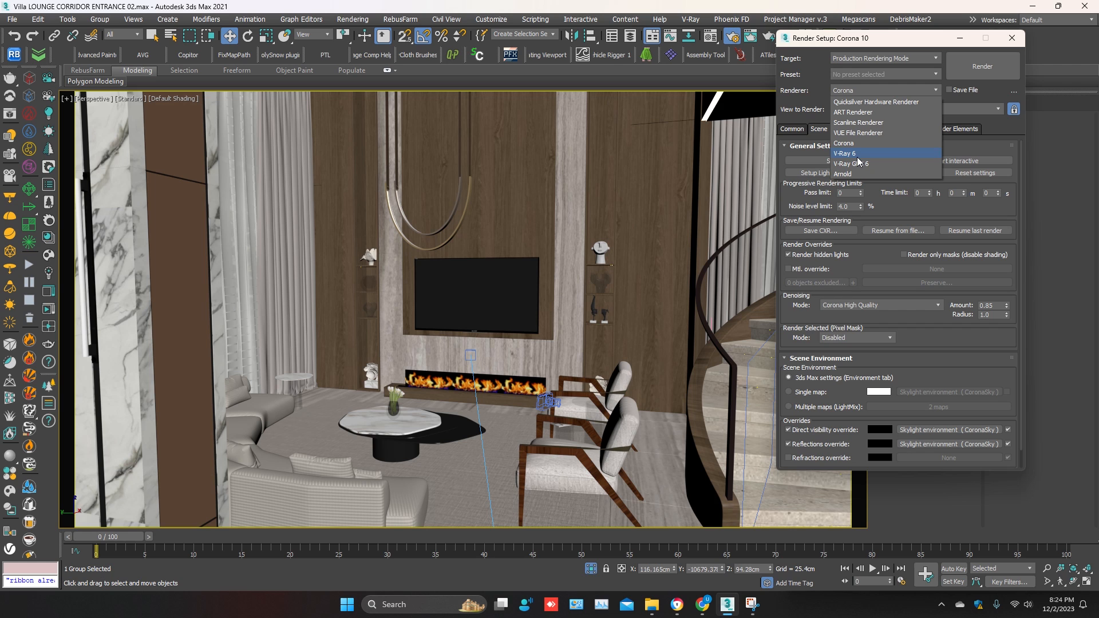
left_click(845, 153)
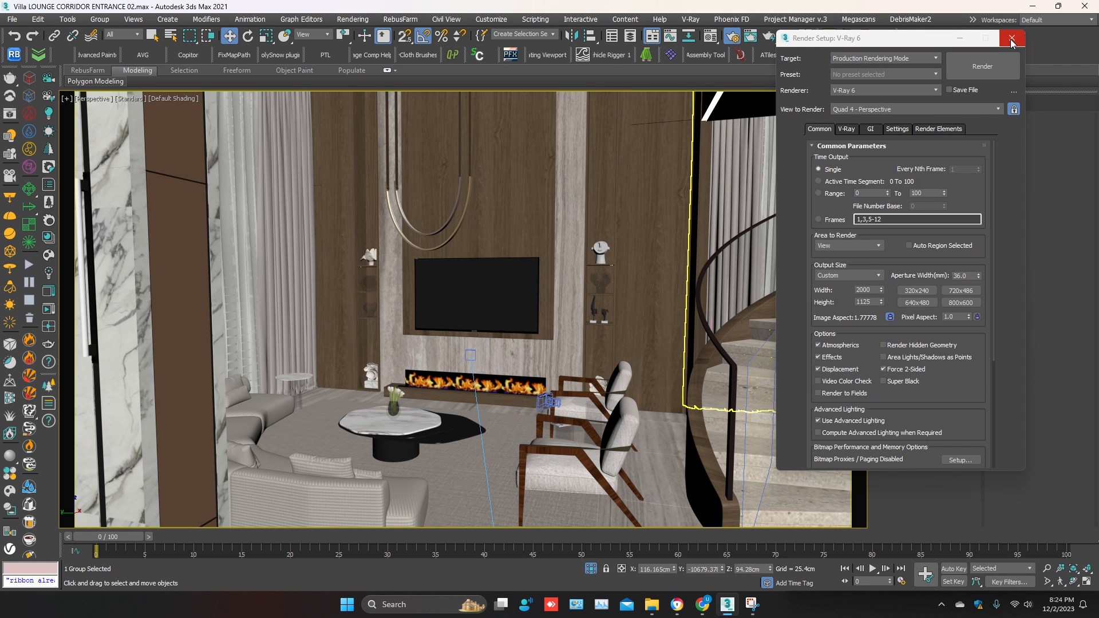
left_click(1009, 38)
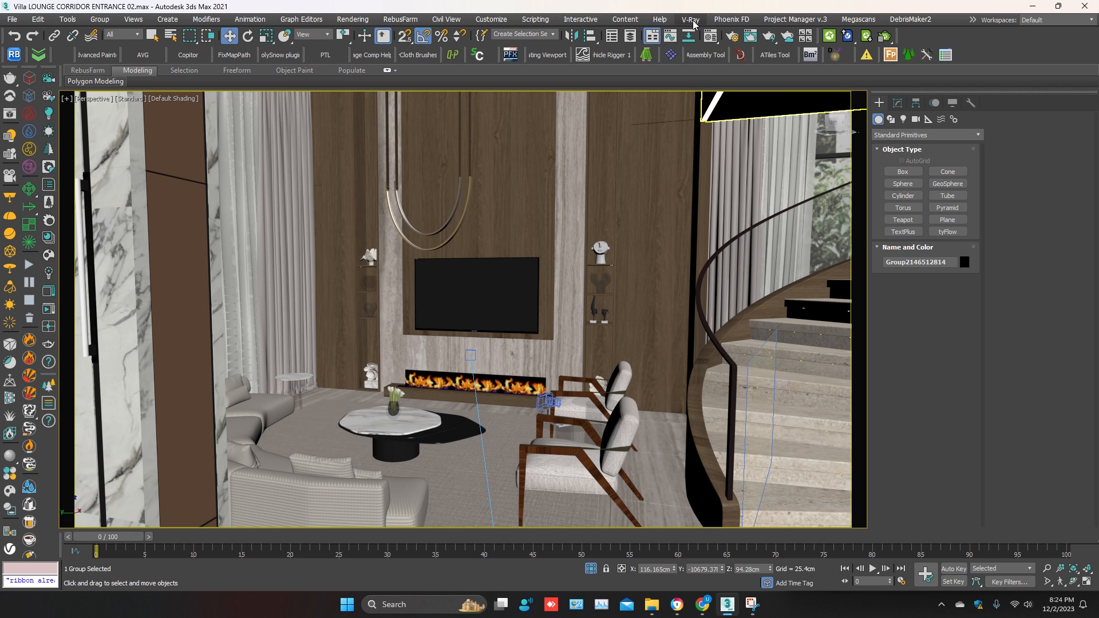
left_click(690, 19)
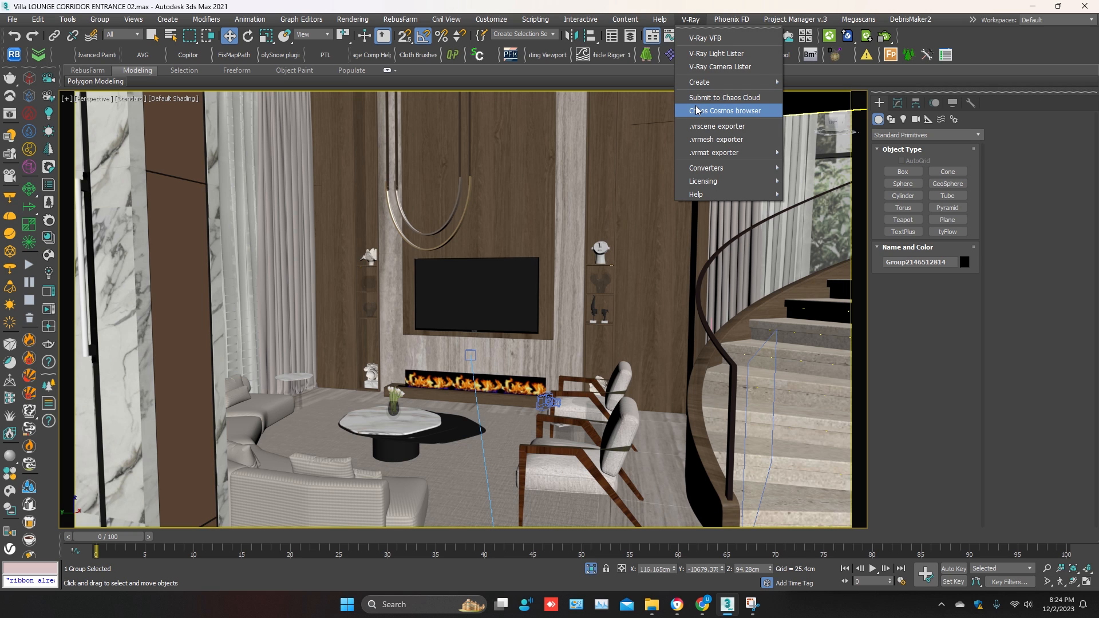
mouse_move(714, 153)
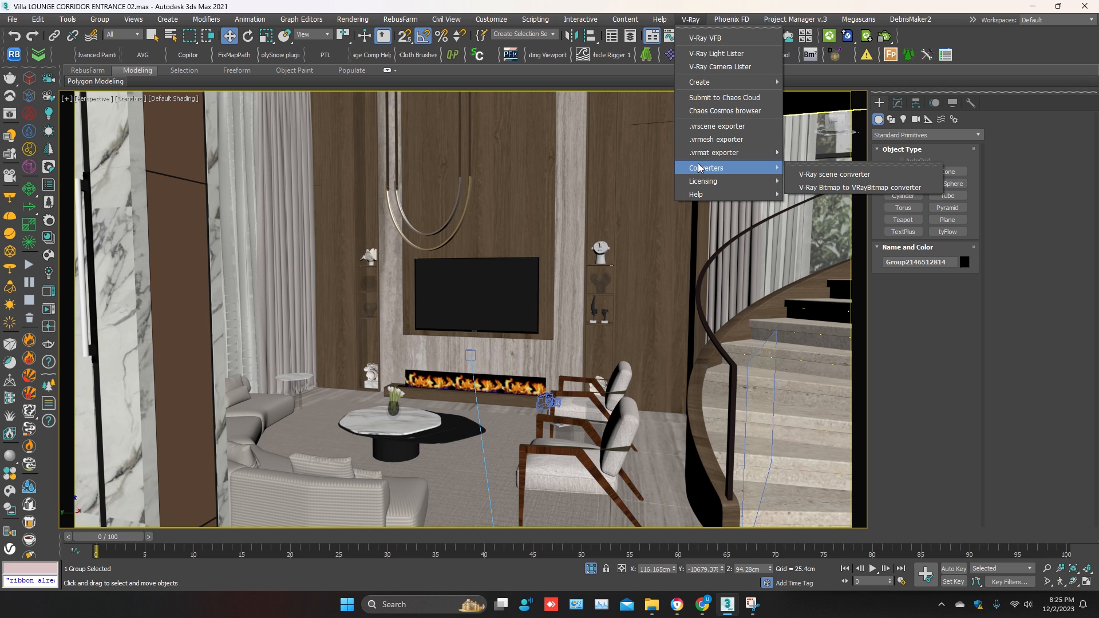
mouse_move(853, 184)
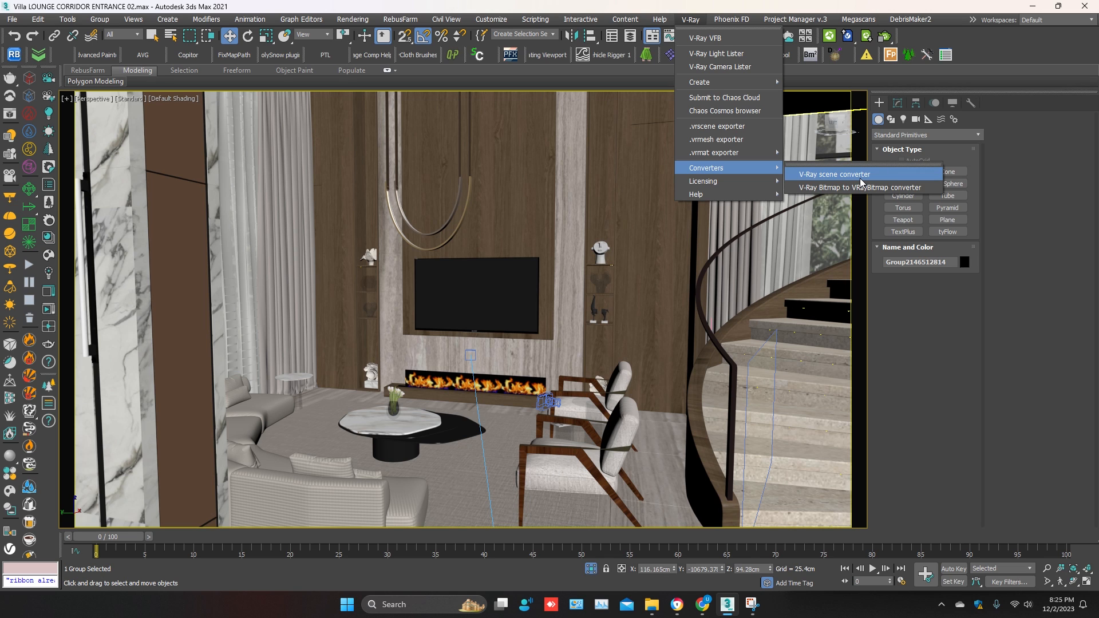
left_click(833, 174)
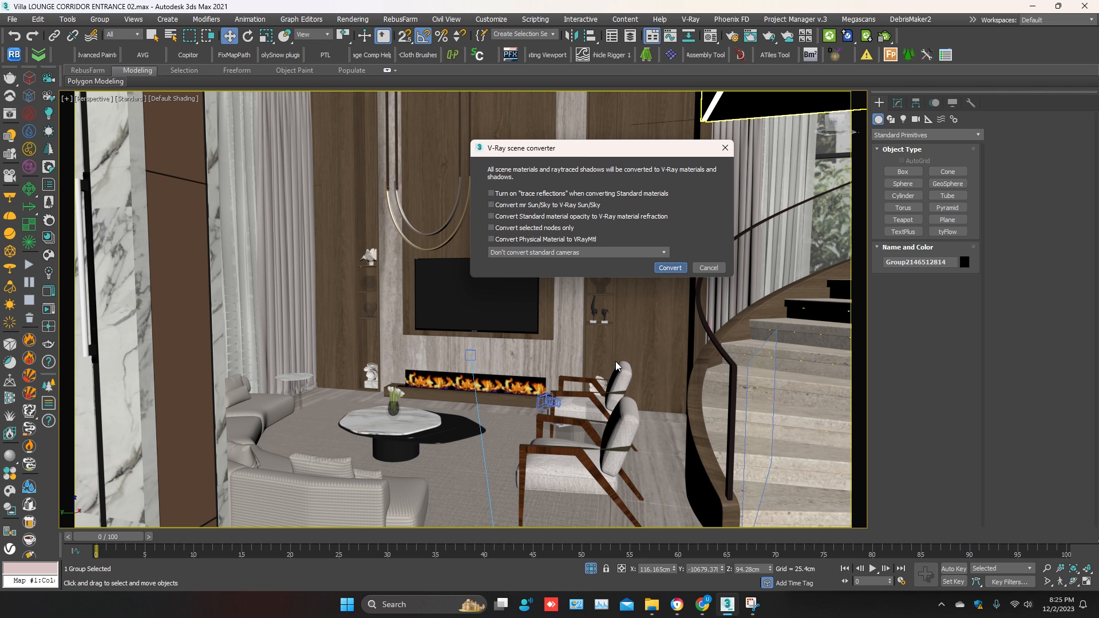
left_click(669, 268)
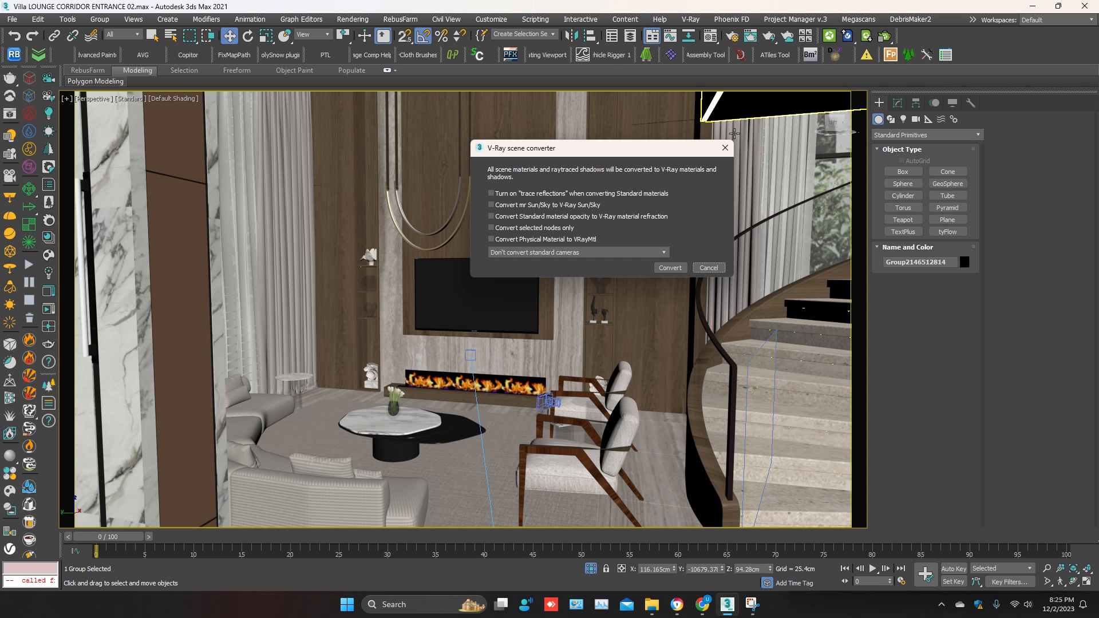
left_click(708, 272)
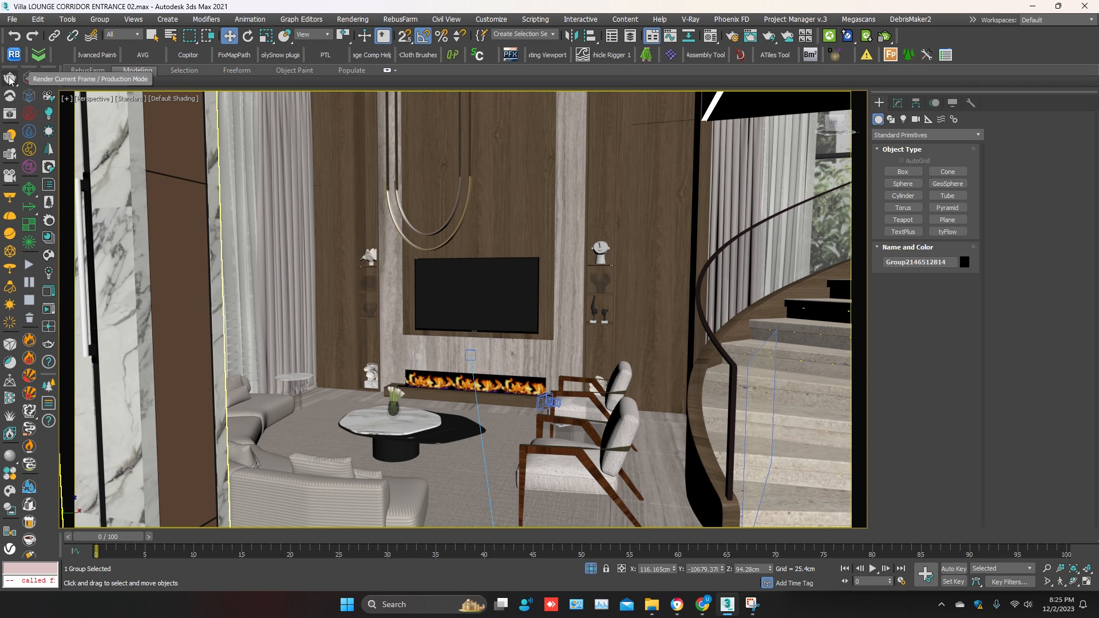
Select a Corona ceiling light (intensity 600, 4800 K, IES profile) above the wall panels
left_click(11, 77)
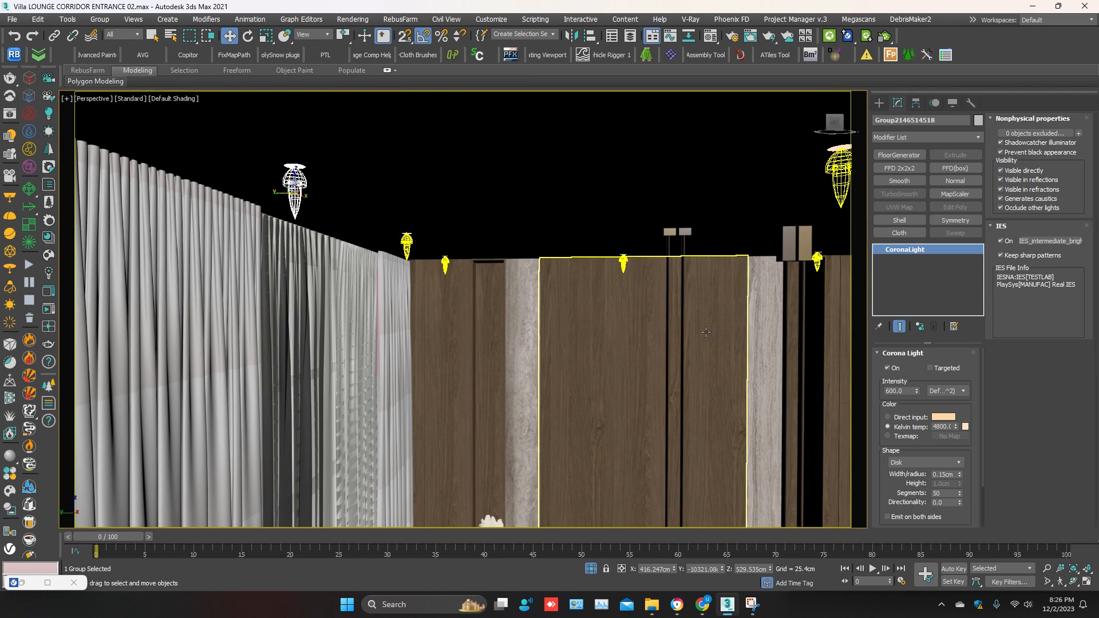
Convert the selected Corona light to VRayIES using the V-Ray scene converter, selected nodes only
left_click(690, 19)
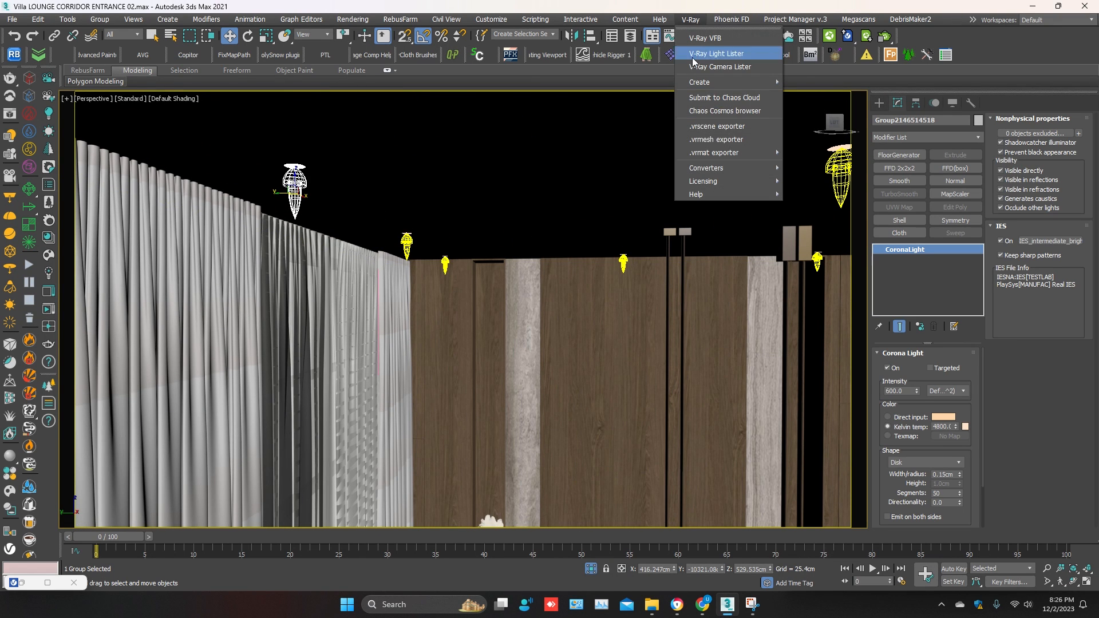
mouse_move(705, 168)
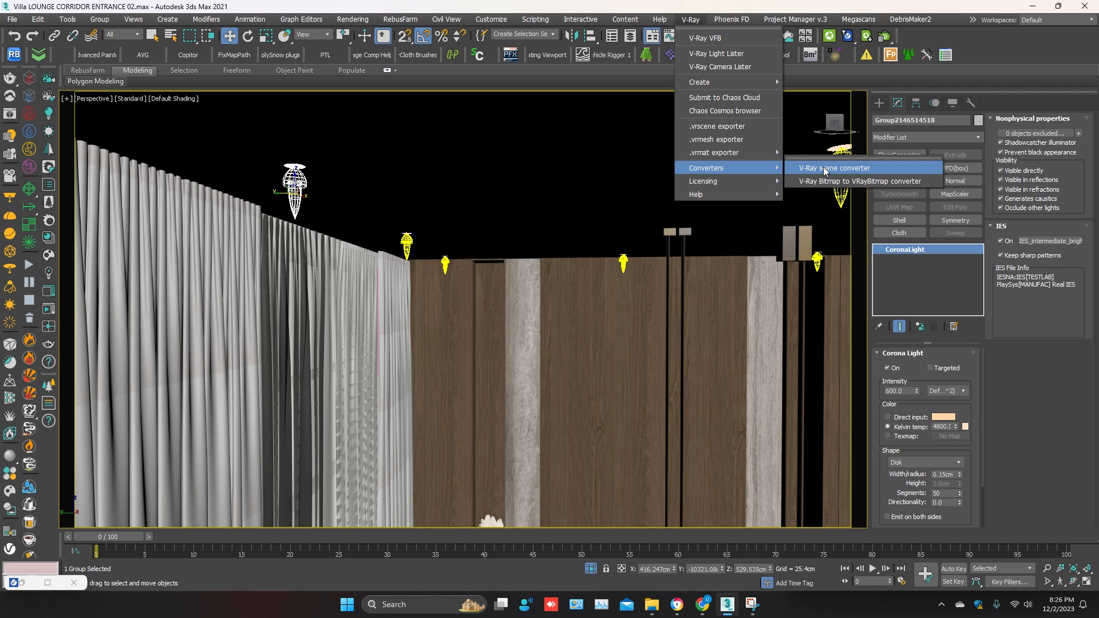
left_click(834, 168)
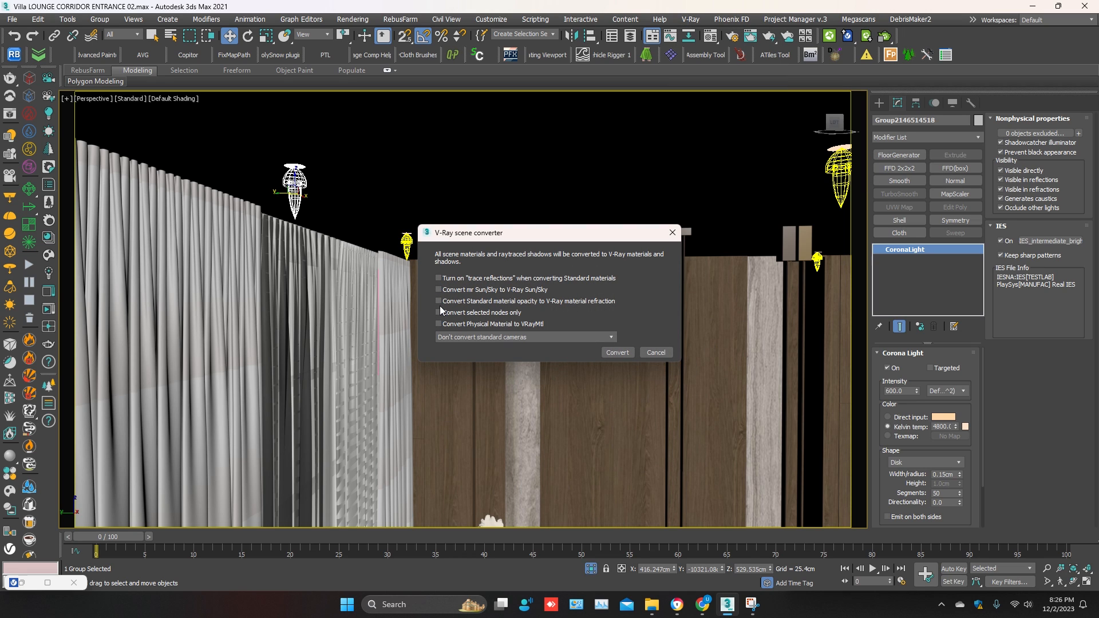
left_click(439, 312)
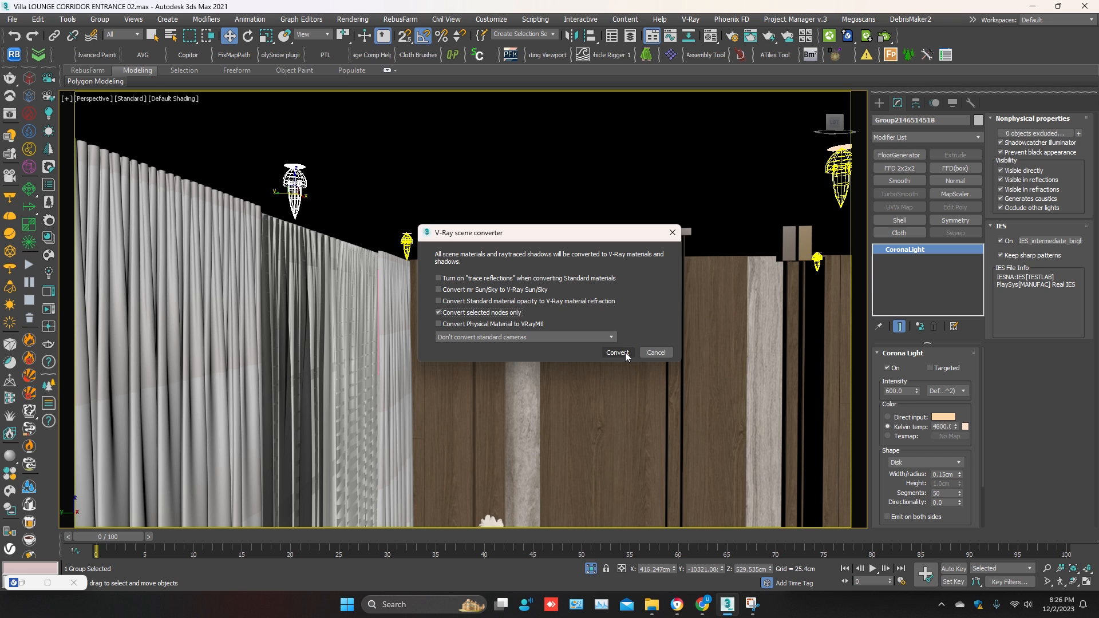
left_click(616, 352)
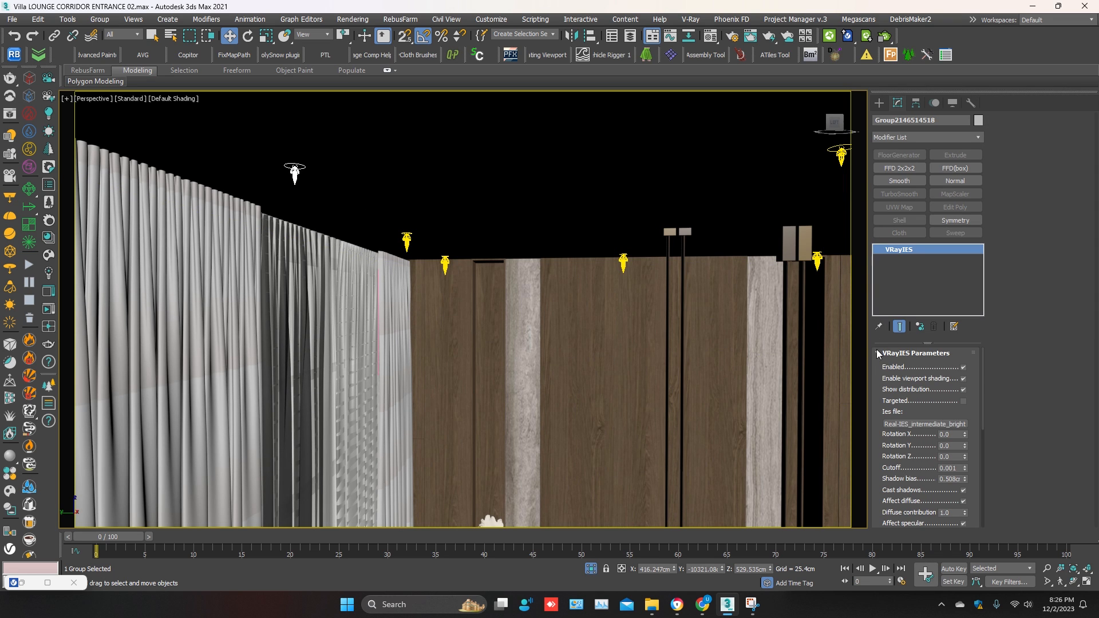
Load 12.ies from the Desktop into the VRayIES light's Ies file slot
scroll("down", 3)
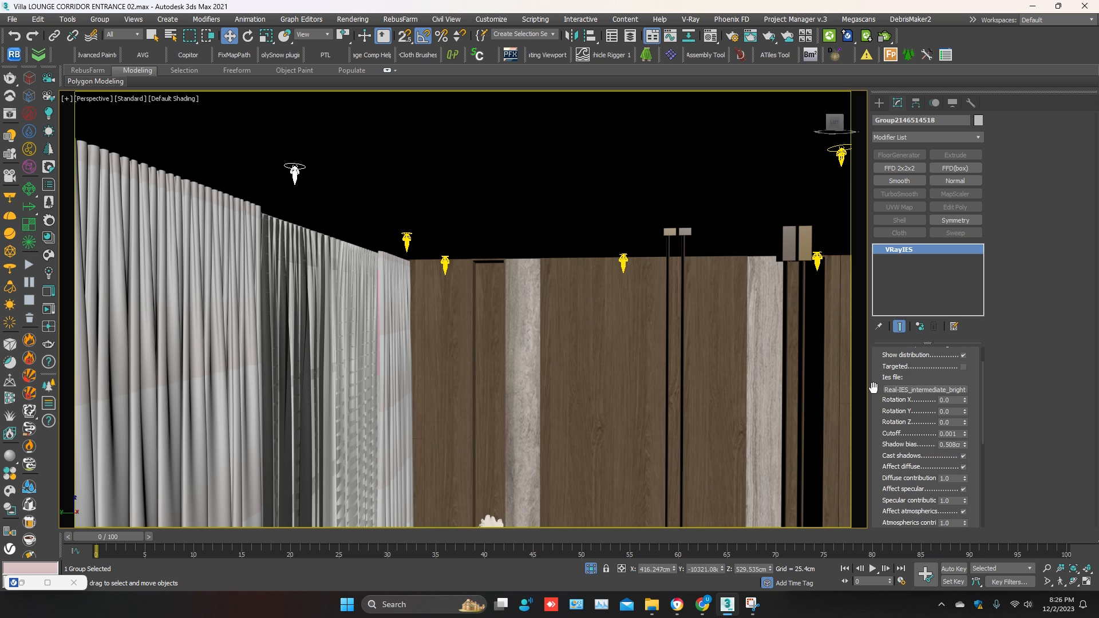
scroll("down", 3)
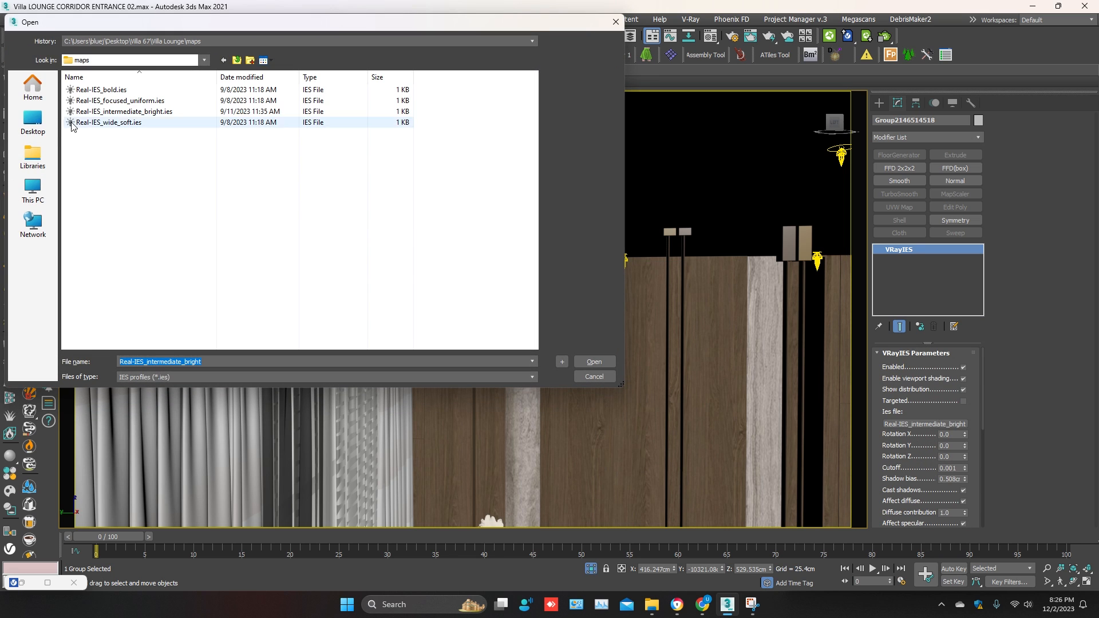
left_click(32, 121)
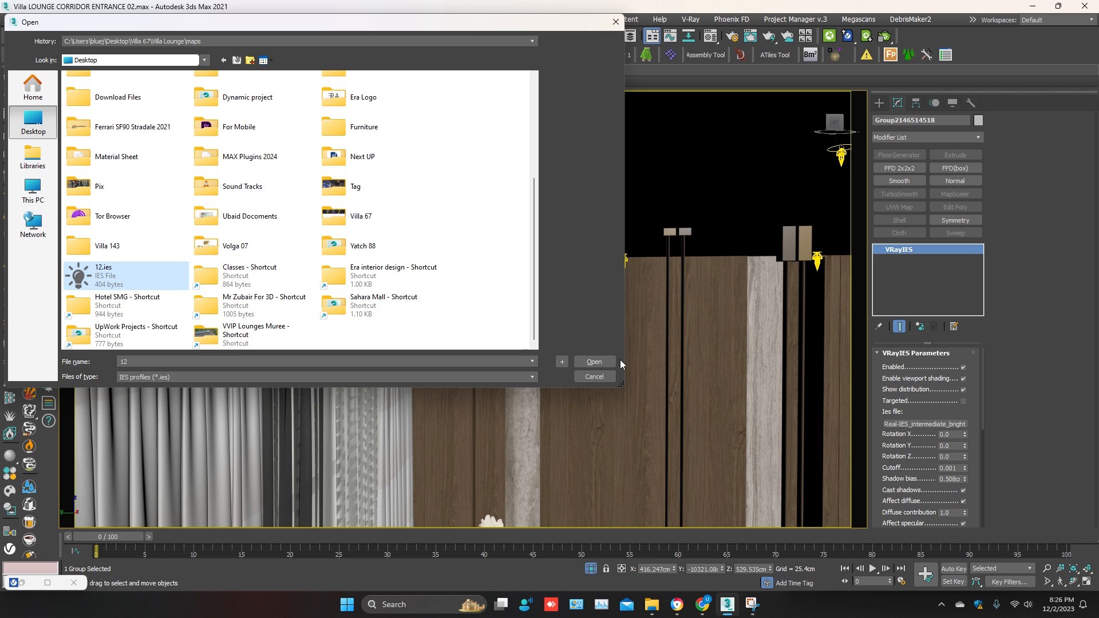
left_click(593, 361)
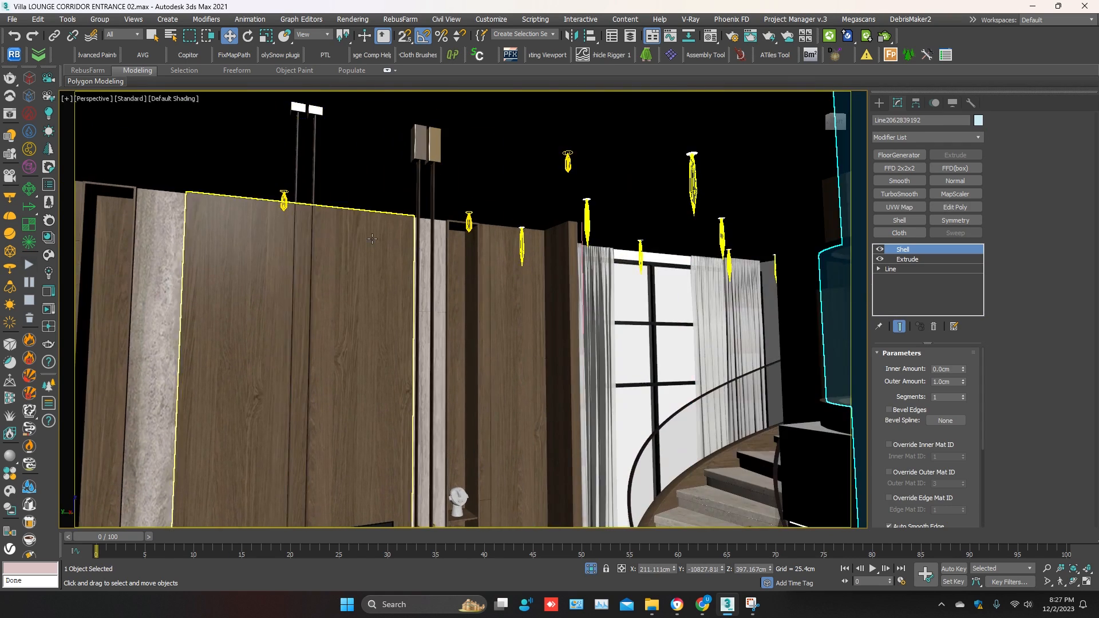
Select the Corona light near the curtained window (intensity 300) and open the V-Ray menu
left_click(689, 19)
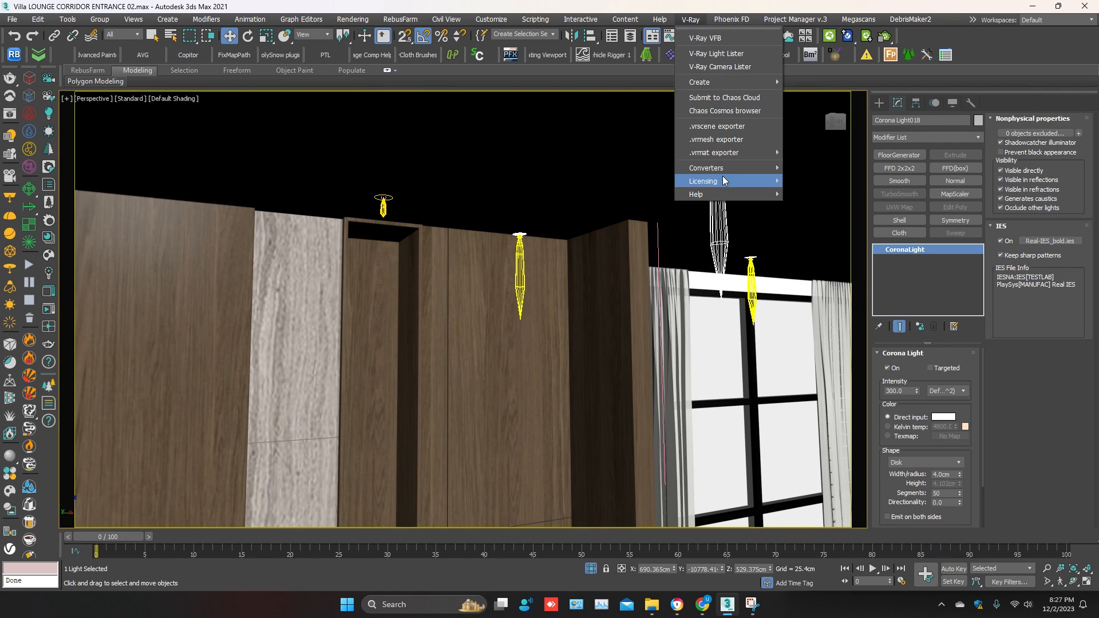